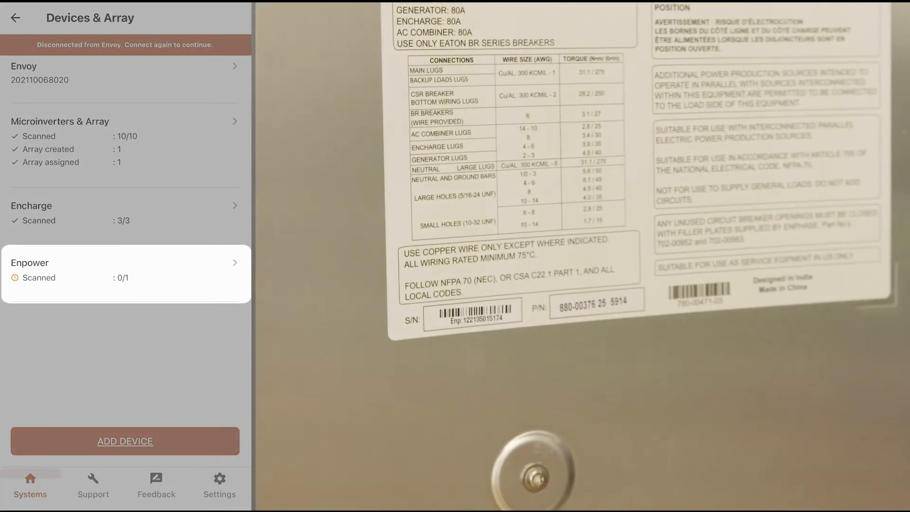
click(124, 273)
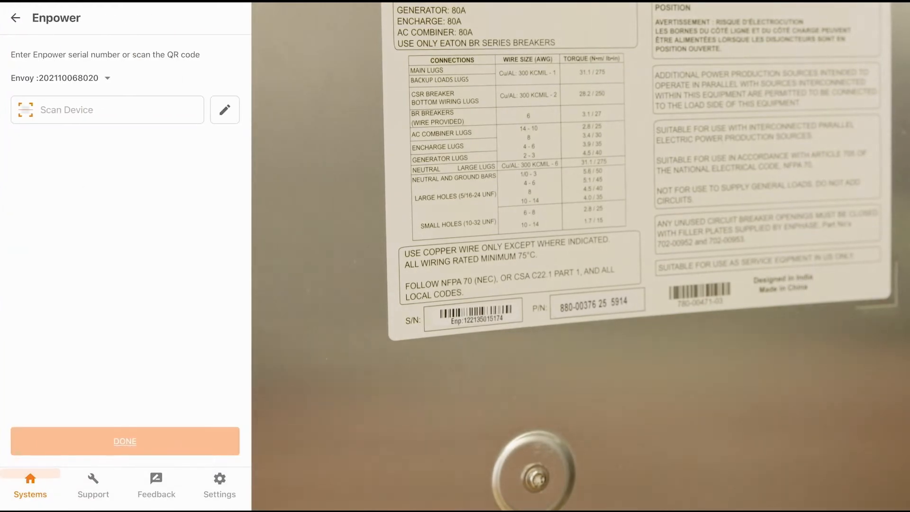
click(106, 109)
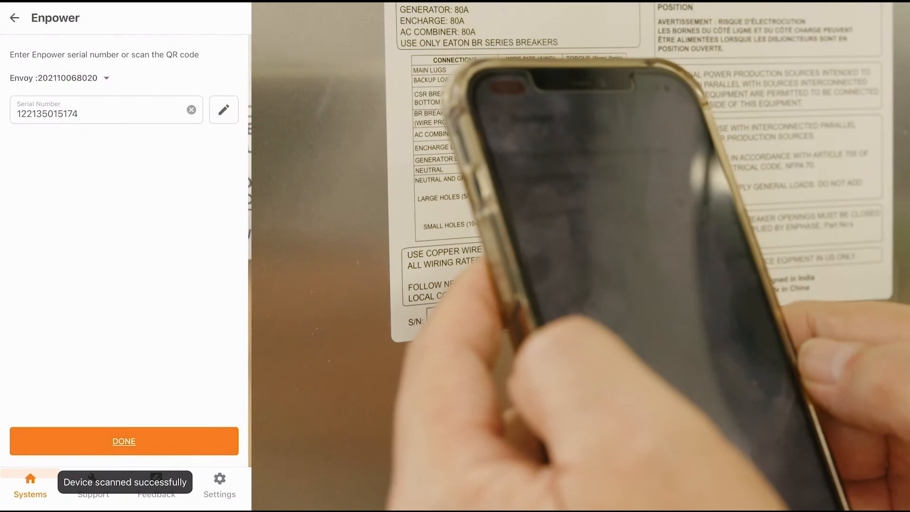
click(124, 441)
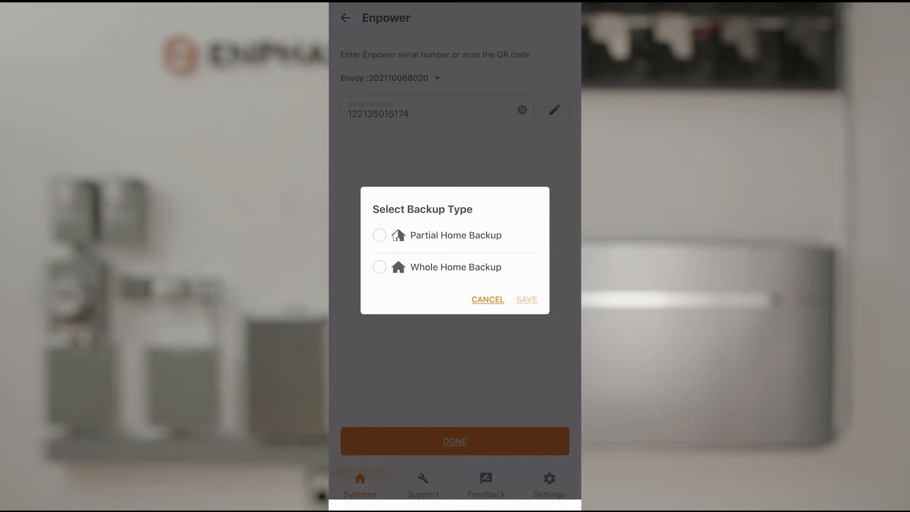
Choose Partial Home Backup and pick a Consumption CT placement option.
click(379, 235)
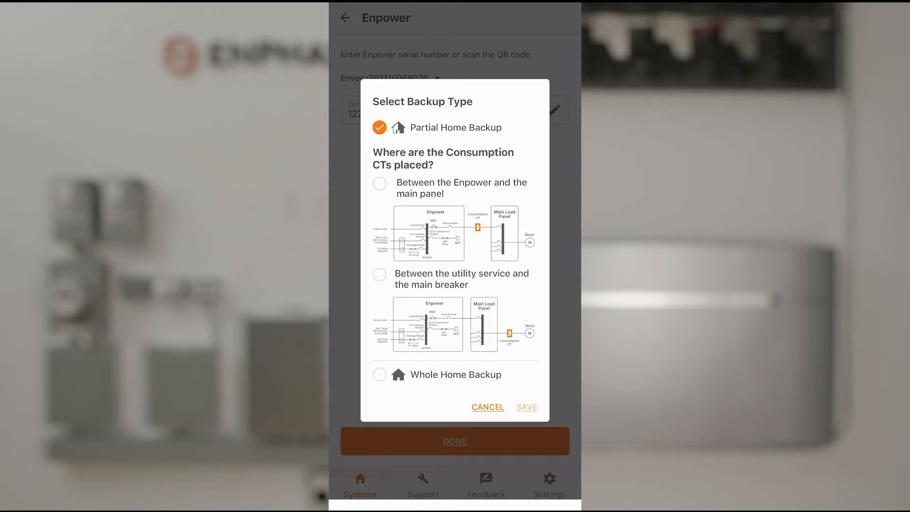
click(379, 274)
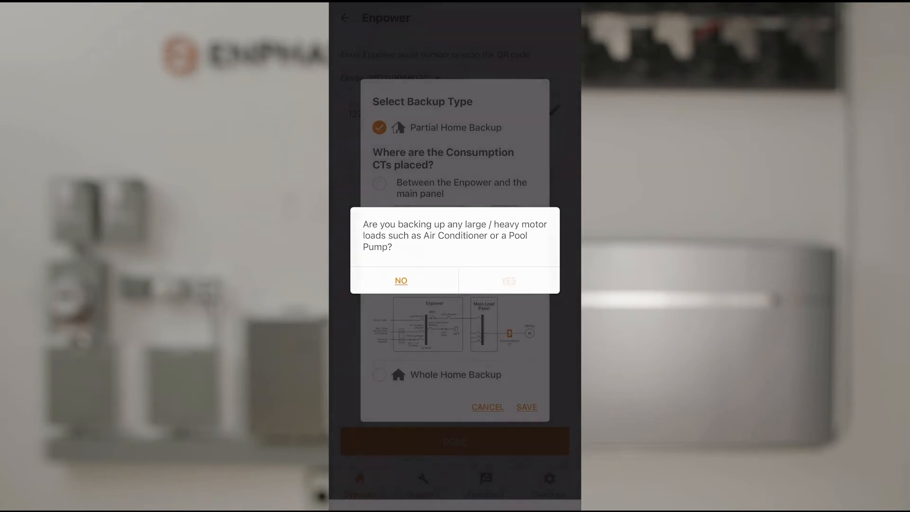
Answer the heavy motor loads question and acknowledge the soft starter recommendation.
click(507, 279)
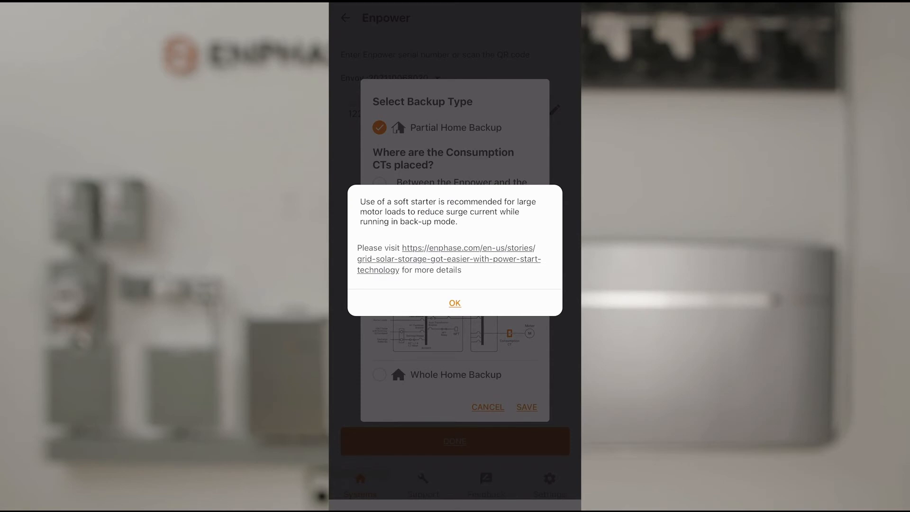
click(455, 302)
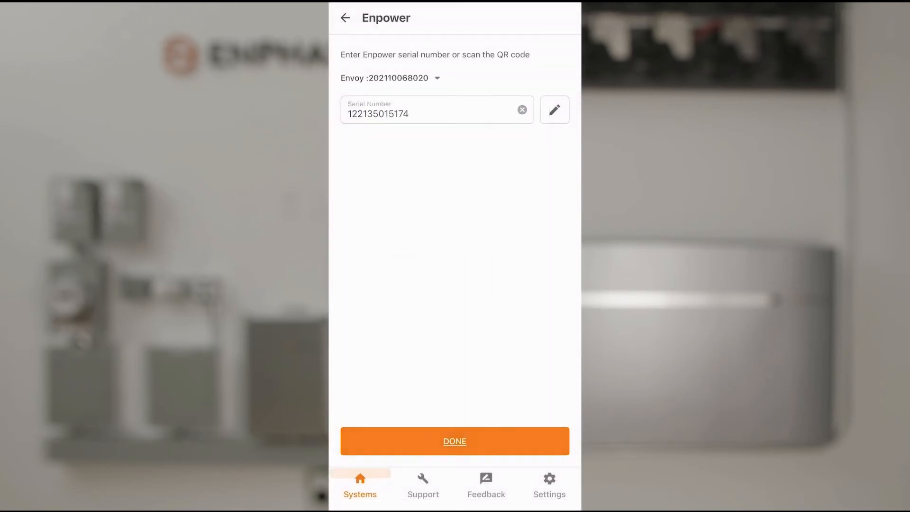
Finish the Enpower entry, confirm Enpower 1/1 in Devices & Array, and go back.
click(455, 440)
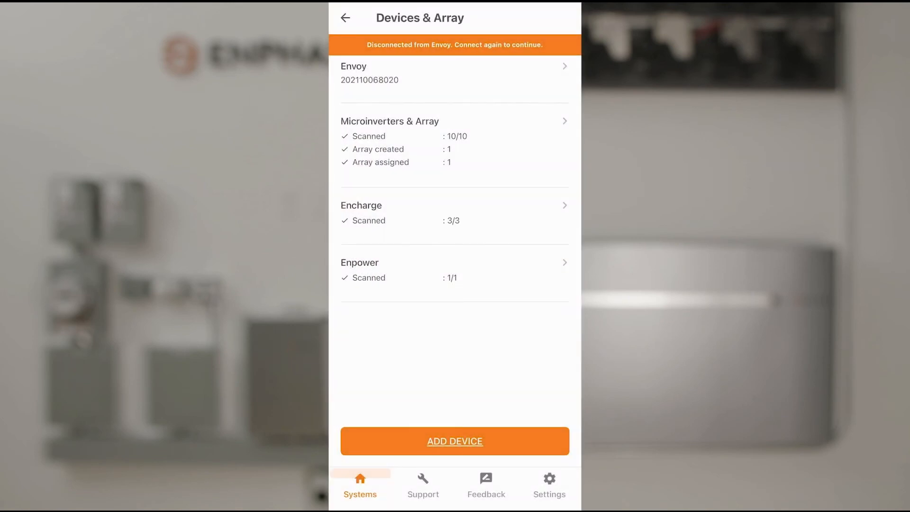
click(345, 18)
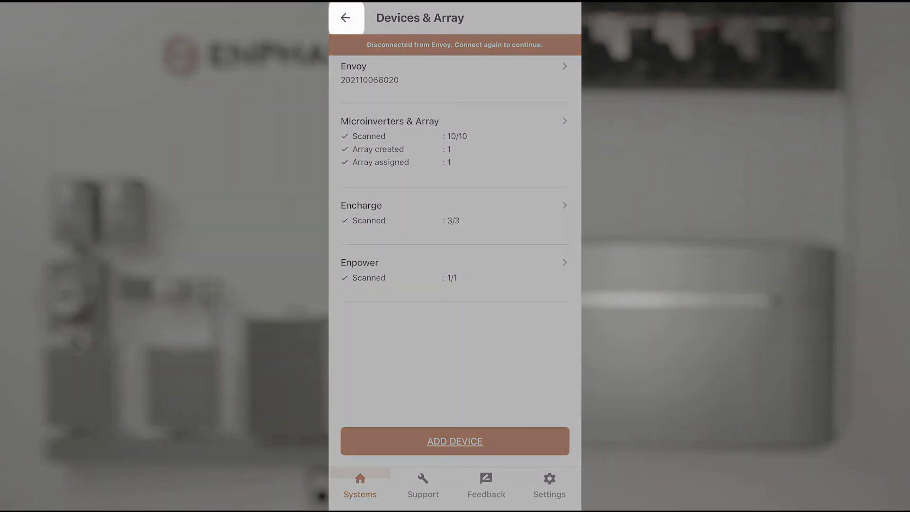